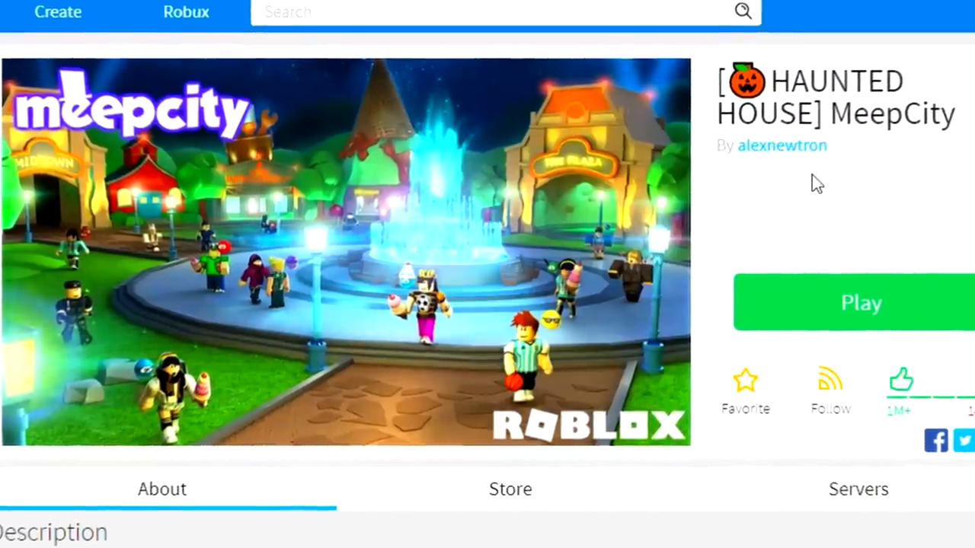
# Launch MeepCity with the green Play button so the Roblox client starts connecting.
pyautogui.scroll(-3)
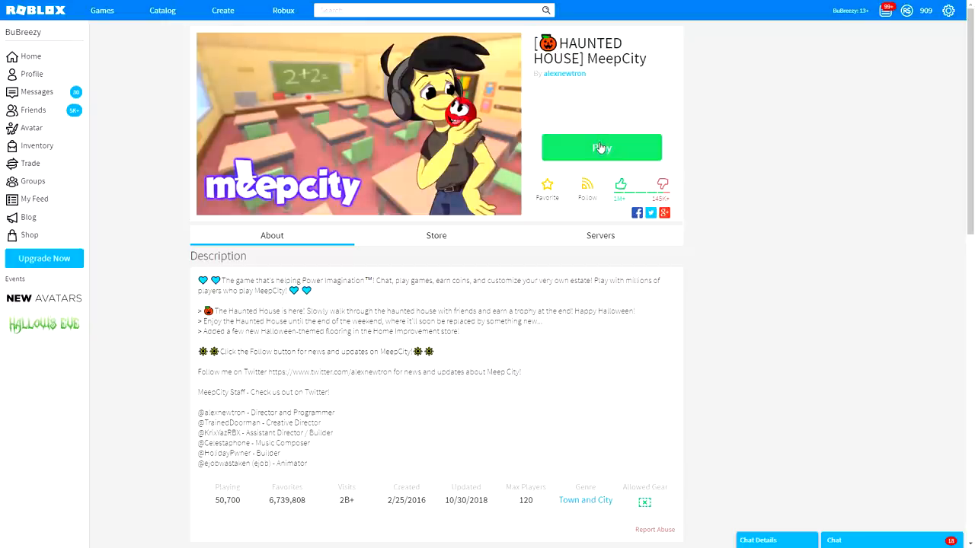
pyautogui.click(601, 147)
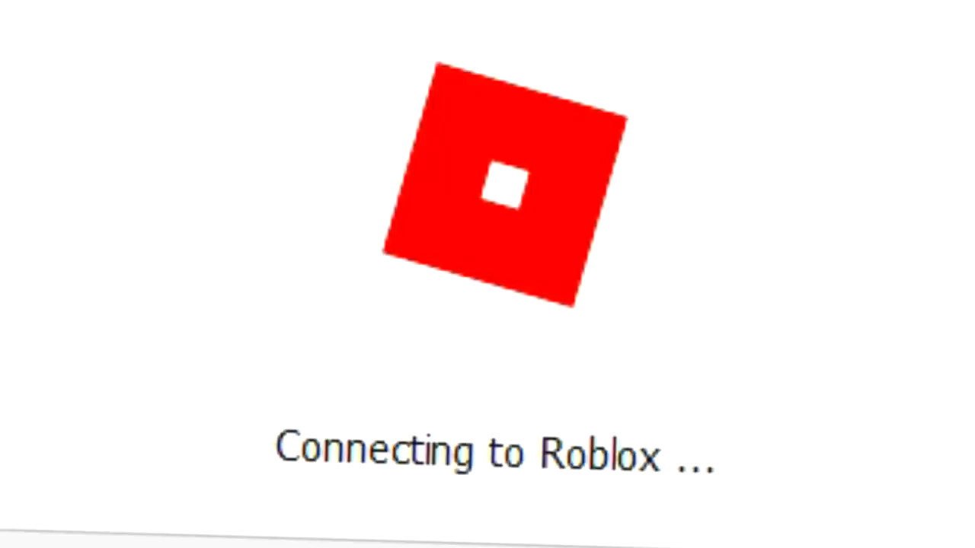